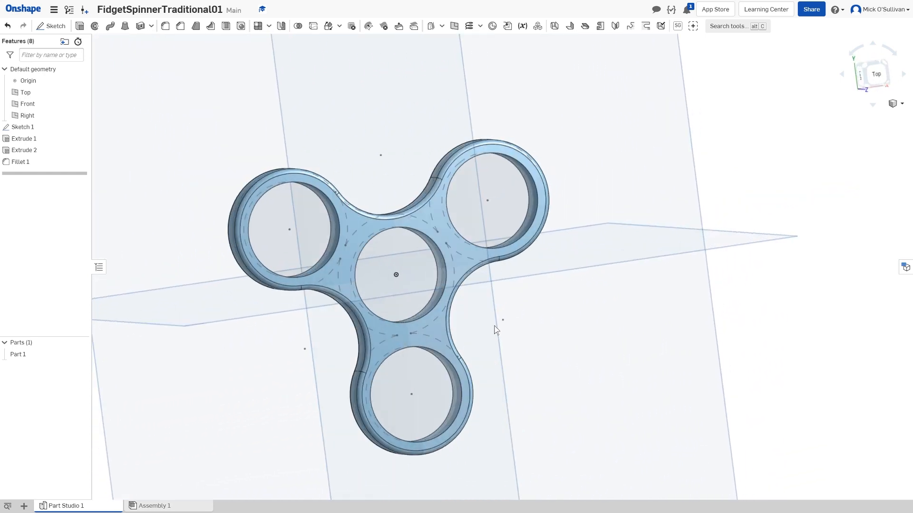
Create a new empty Part Studio 2 from the new-tab menu
drag(495, 330, 422, 317)
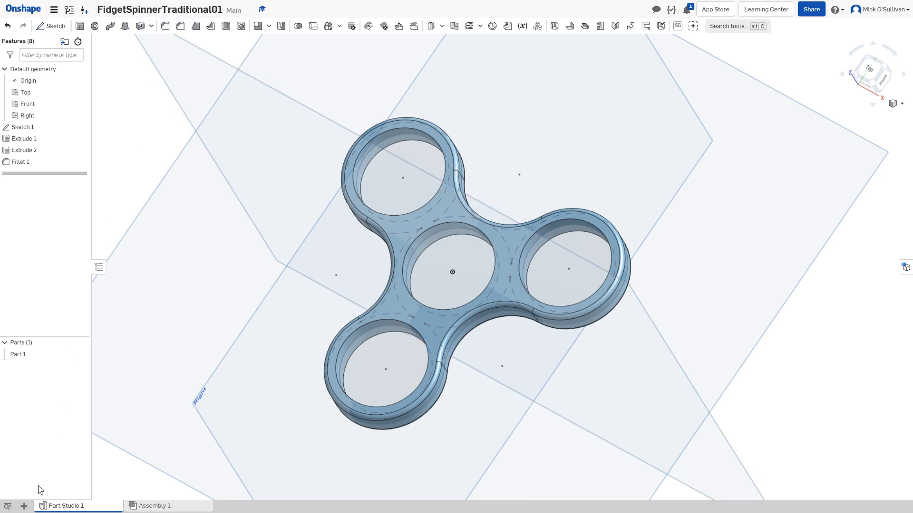
click(25, 506)
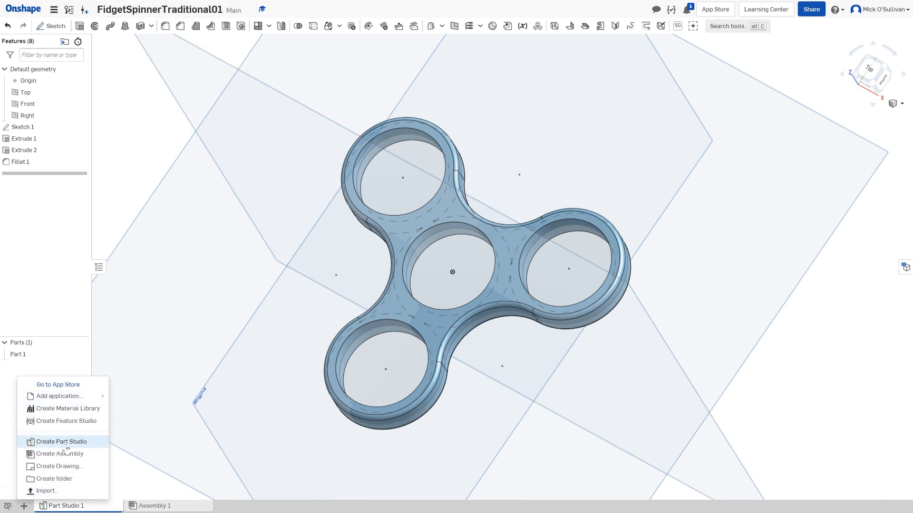
mouse_move(58, 453)
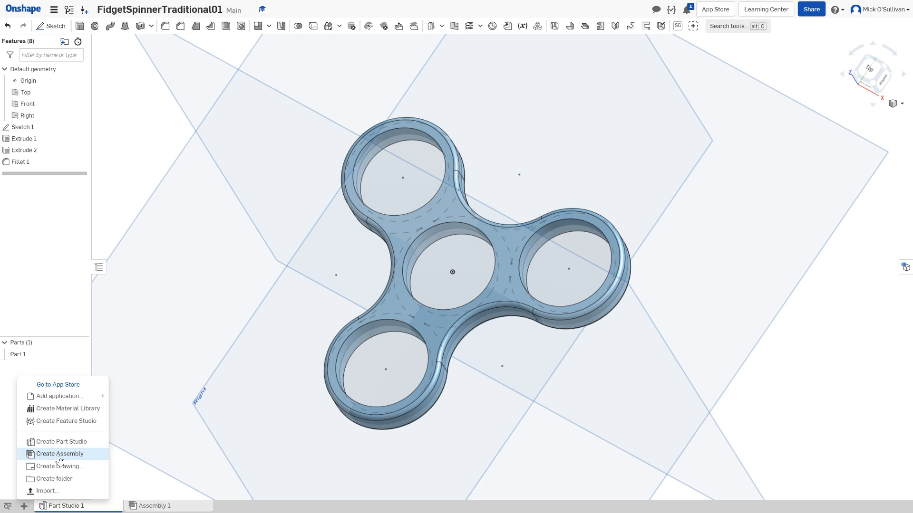
click(59, 453)
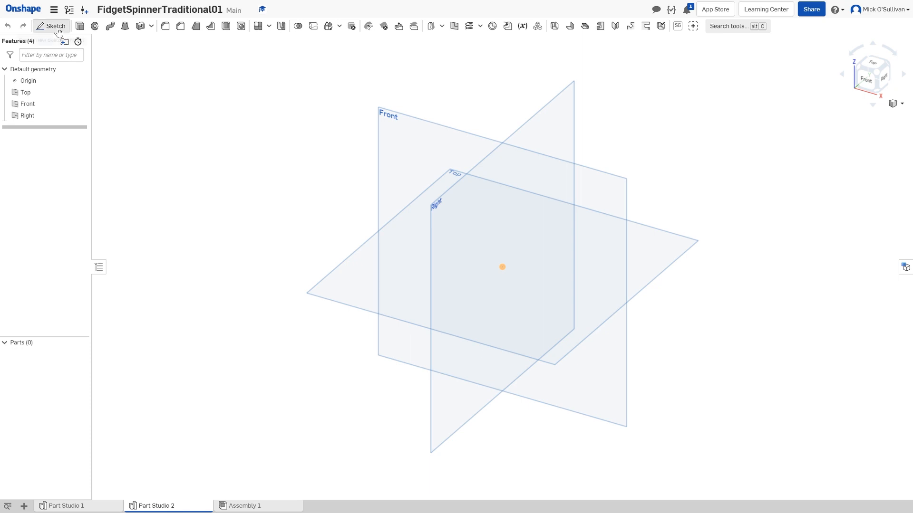
Open Sketch 1 on the Top plane, viewed normal to it
click(51, 25)
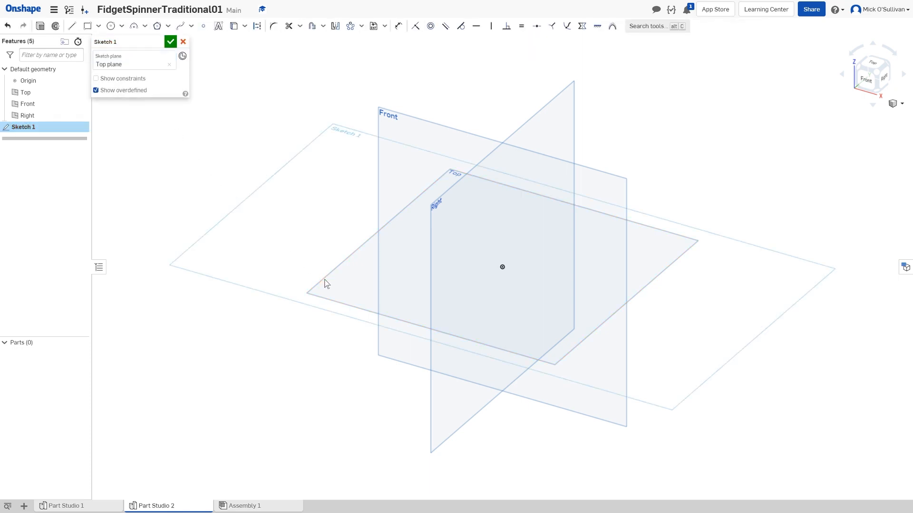
drag(324, 284, 352, 402)
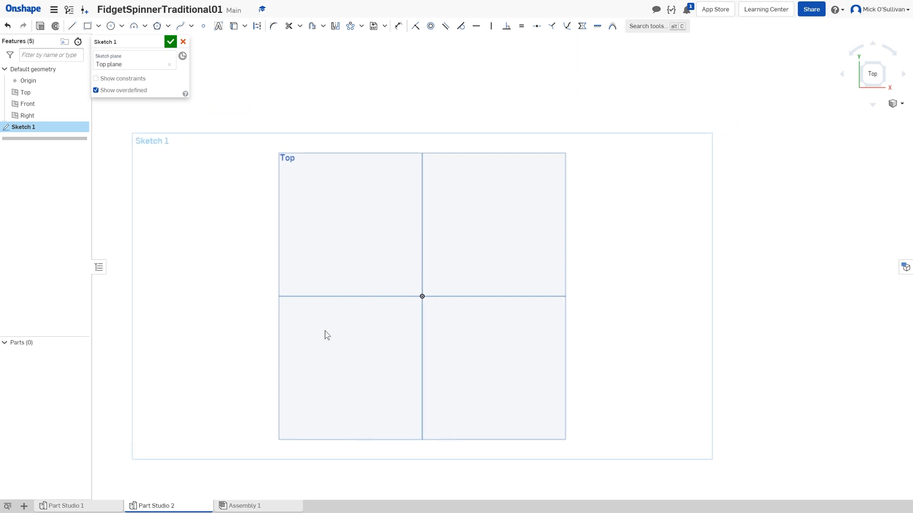
click(110, 25)
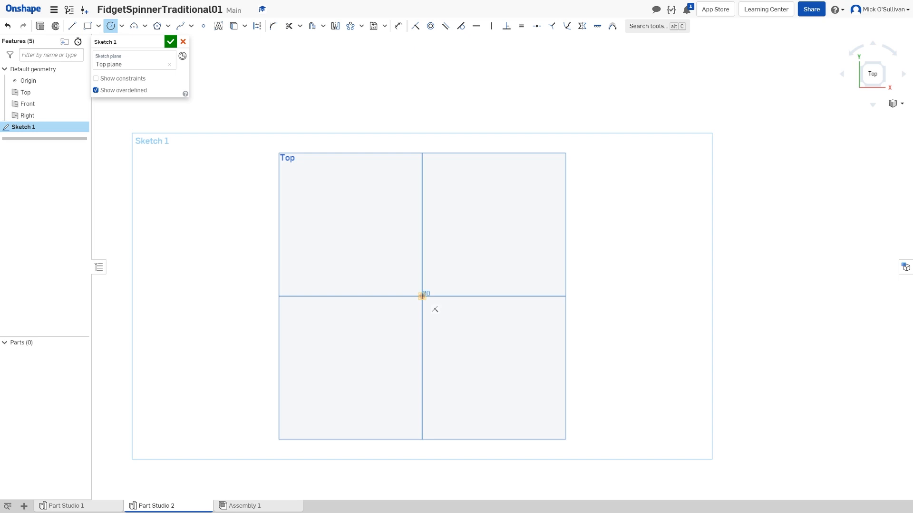
Draw the Ø22.2 bearing circle centred on the origin with its offset ring
drag(422, 296, 447, 317)
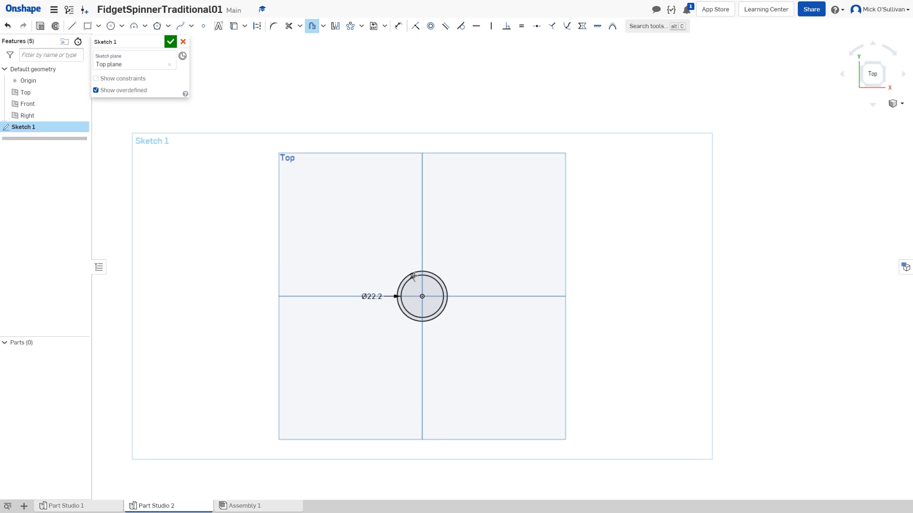
mouse_move(166, 70)
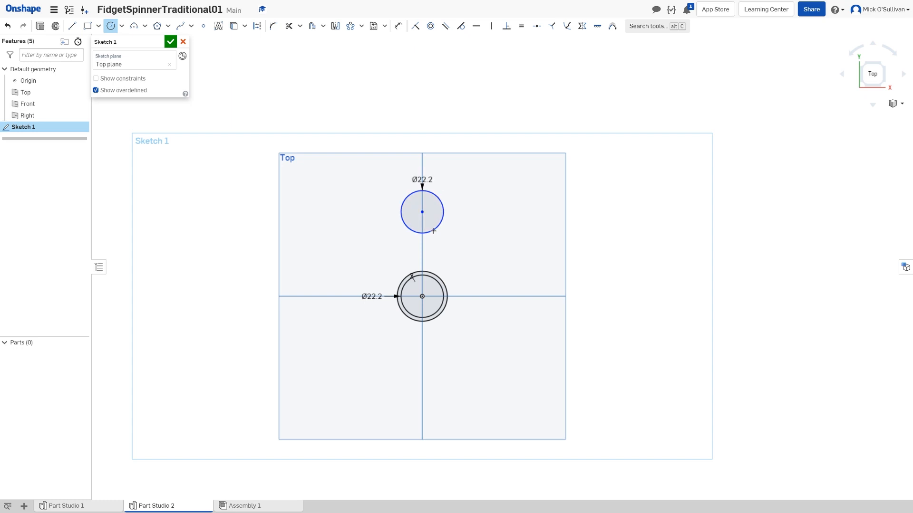
mouse_move(255, 112)
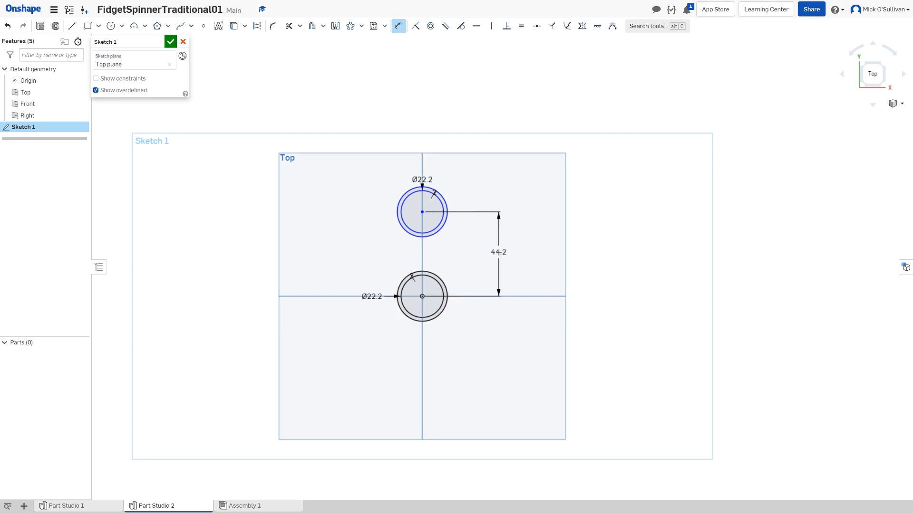
Set the distance between the centre and top circle centres to 28 mm
double_click(498, 252)
text(28)
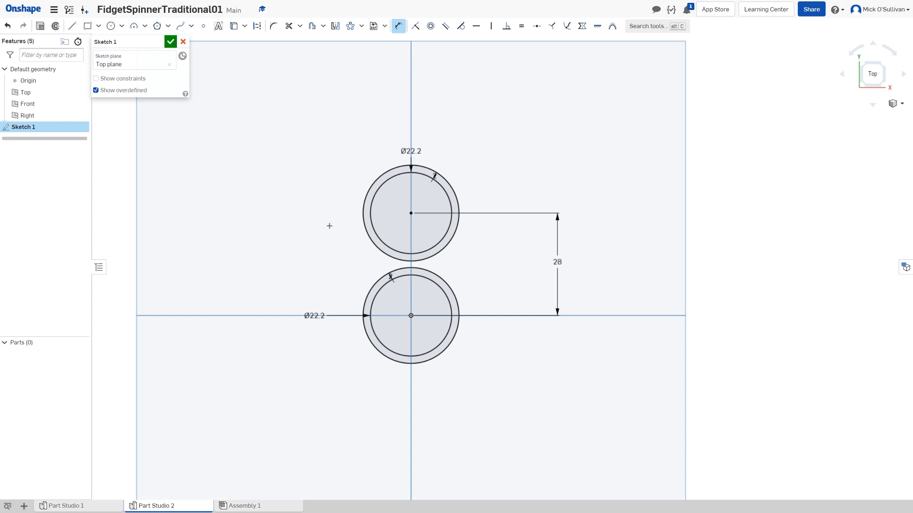
click(361, 25)
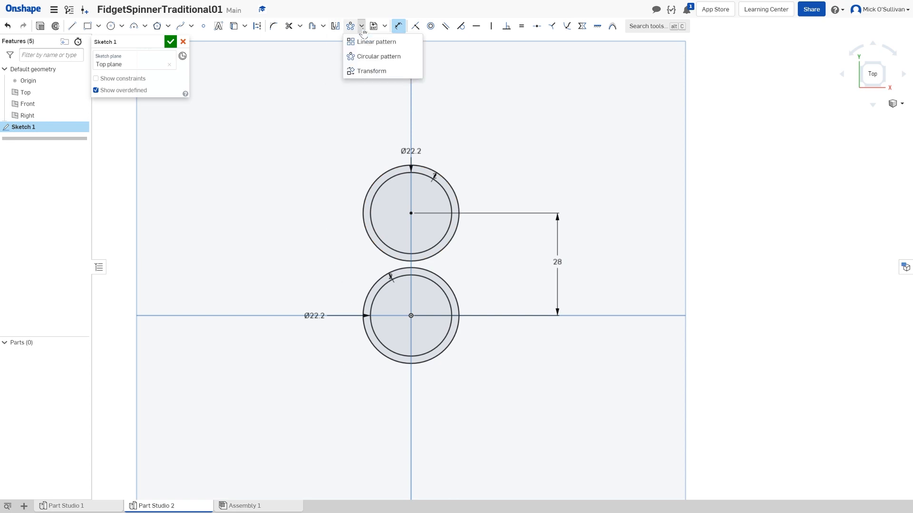
Pick Circular pattern from the sketch pattern dropdown, after a detour through Linear pattern
click(335, 26)
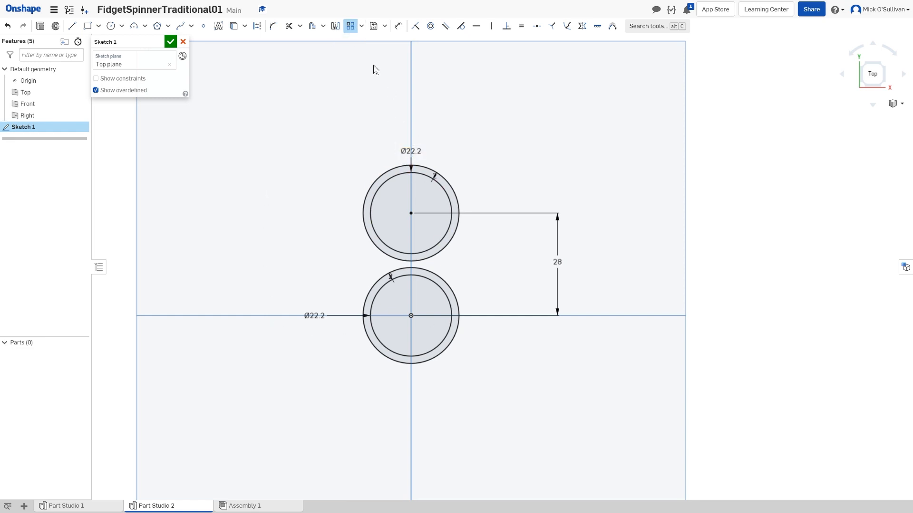
click(360, 26)
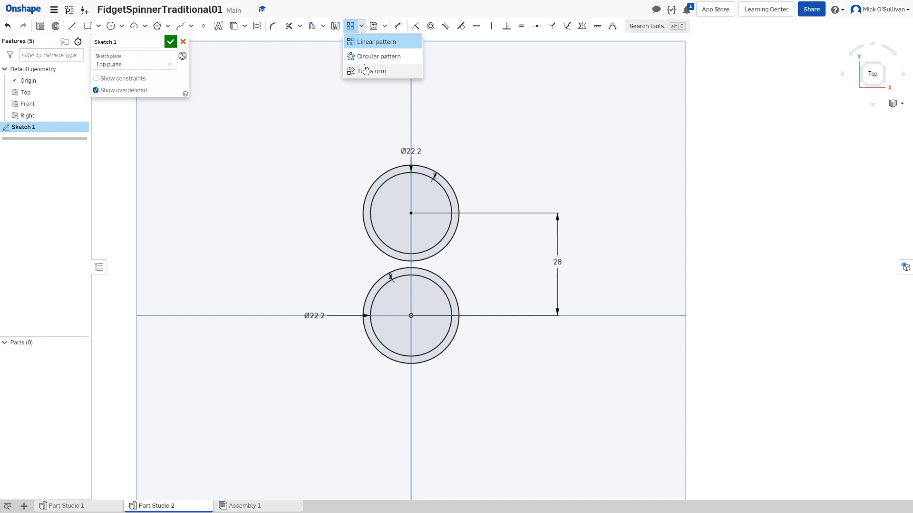
click(373, 26)
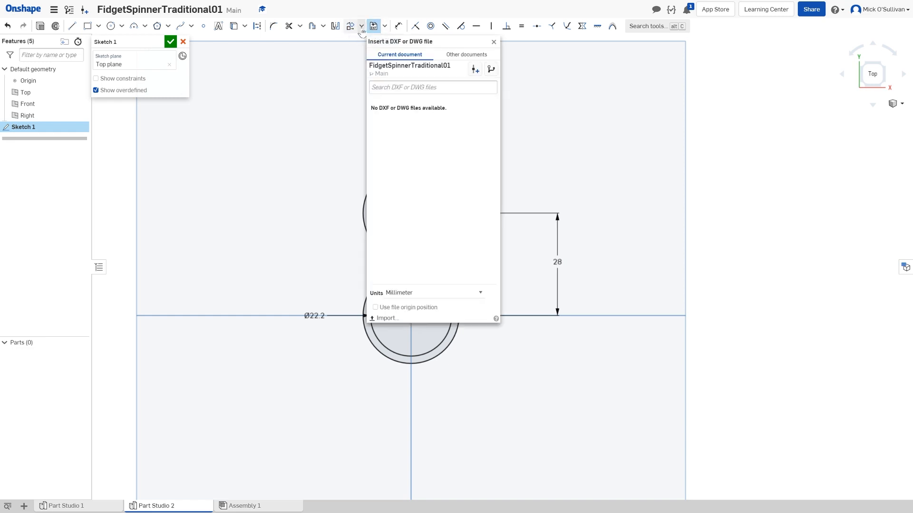
click(385, 26)
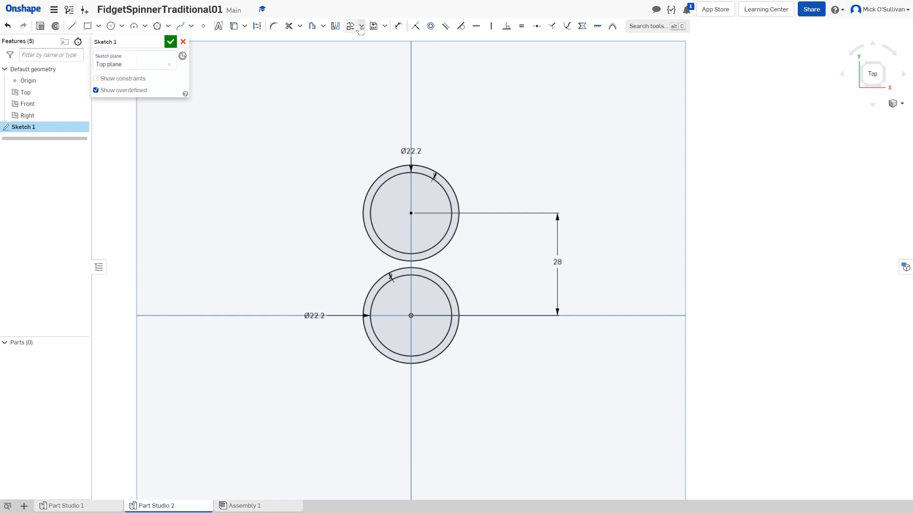
click(358, 26)
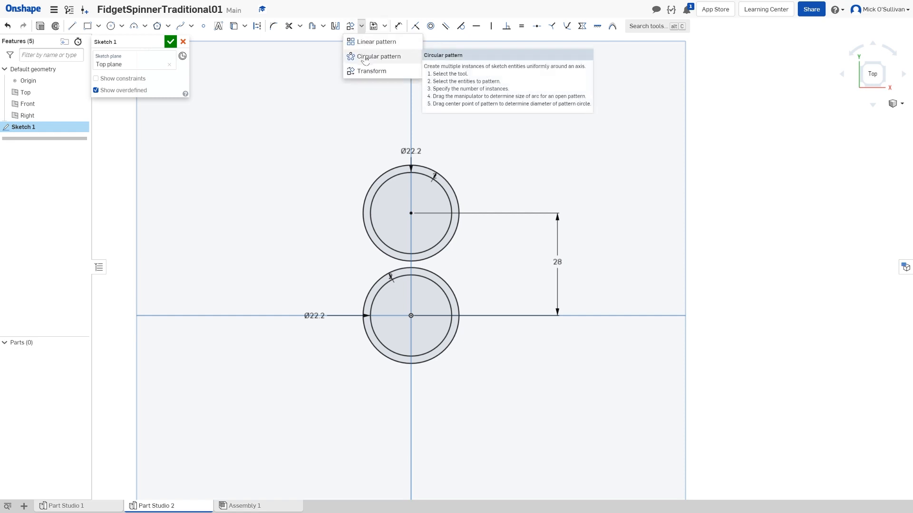
click(379, 56)
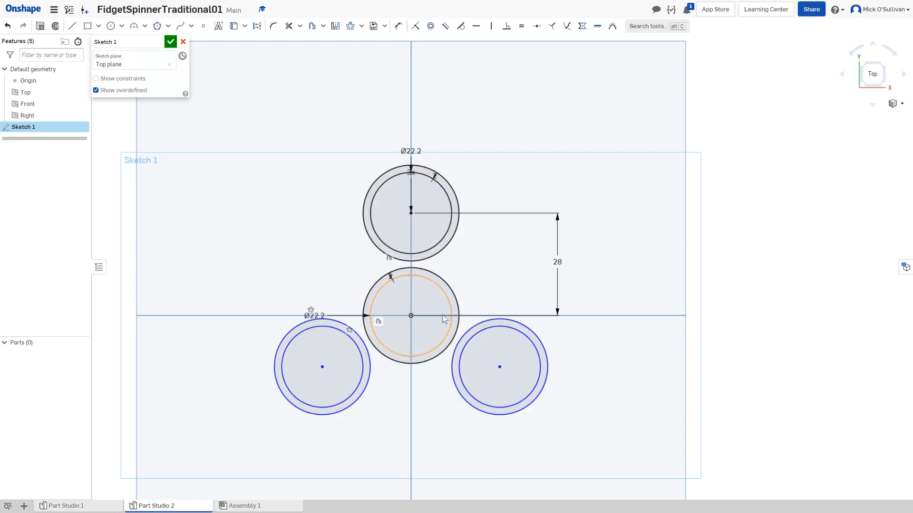
Confirm the 3-instance pattern and dimension lower rings 14 vertically, 24.249 horizontally
click(322, 330)
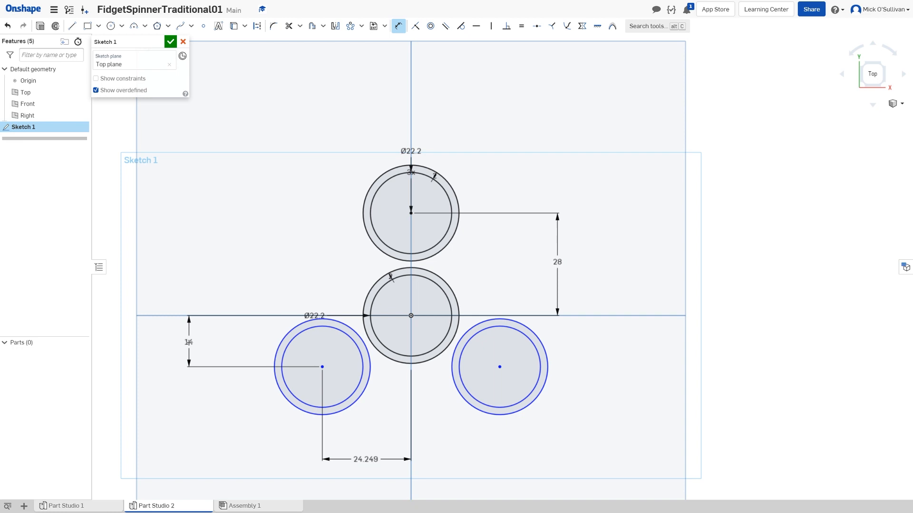
double_click(188, 342)
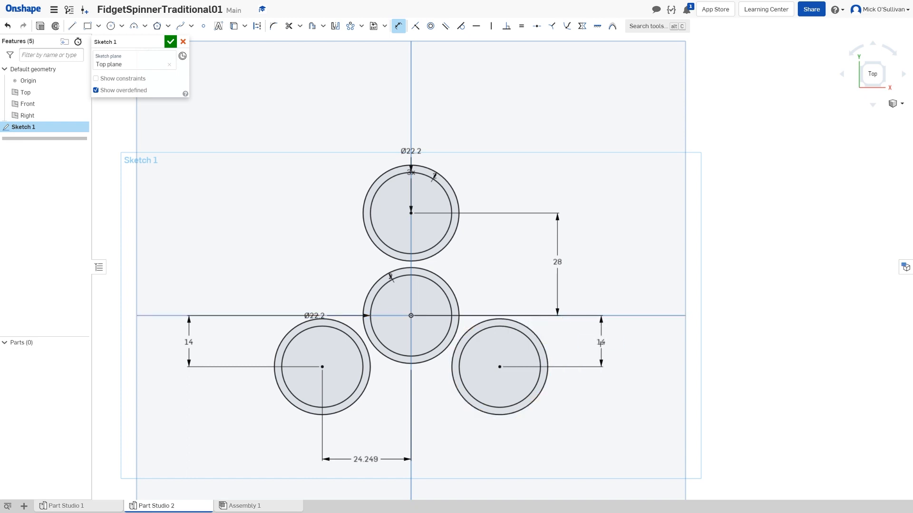
double_click(600, 342)
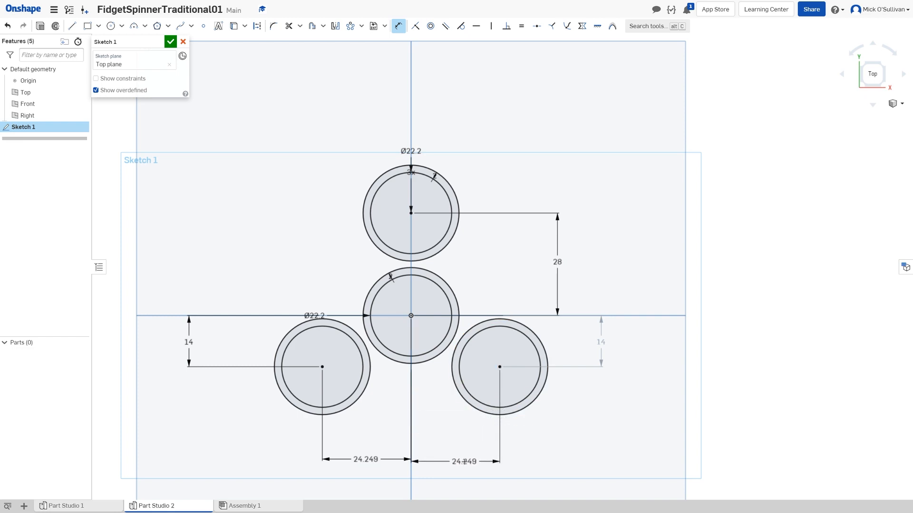
double_click(464, 459)
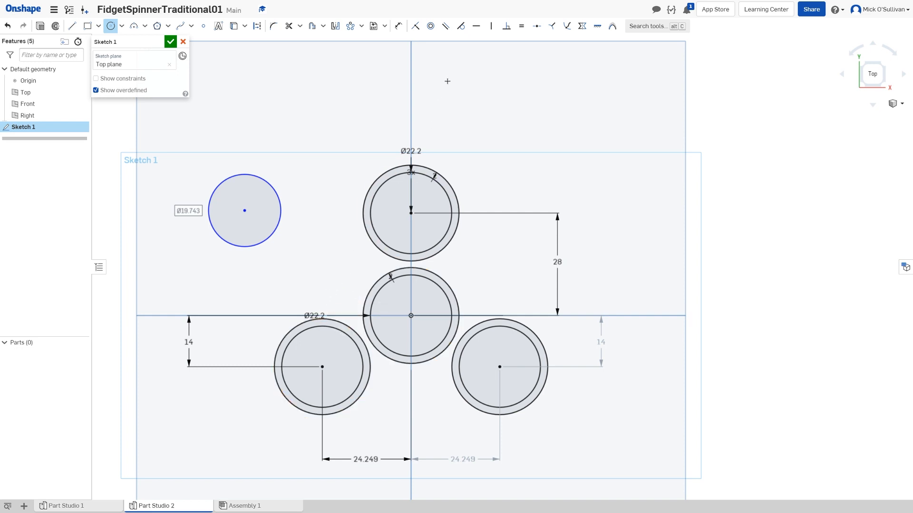
mouse_move(460, 26)
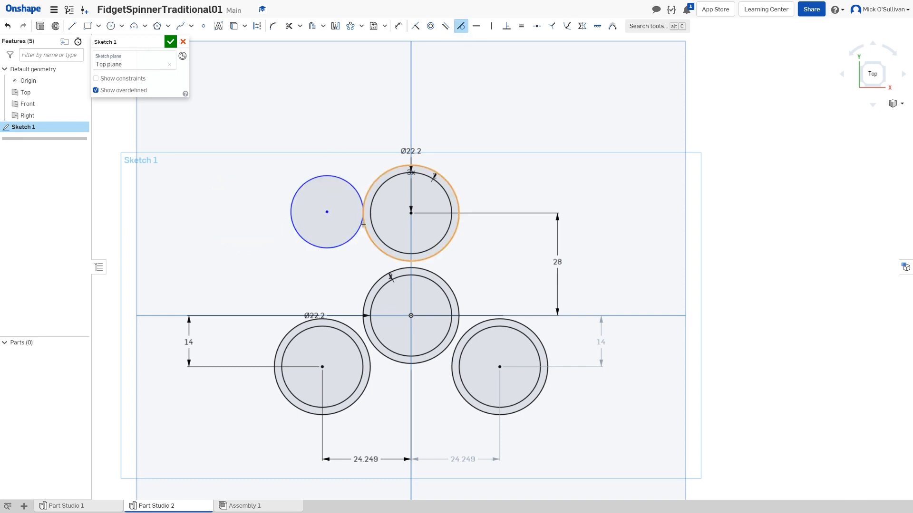
Draw large circles left and right of the top ring, tangent to neighbouring rings
drag(327, 211, 343, 264)
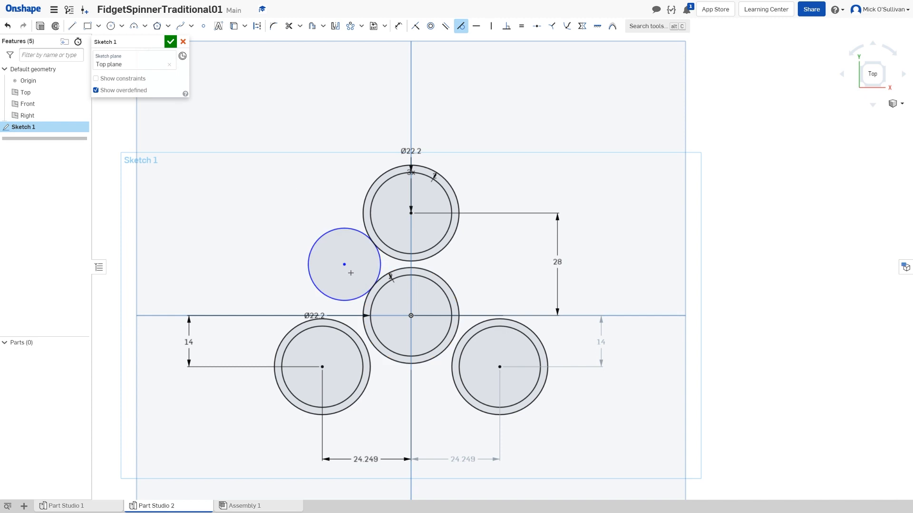
drag(344, 264, 322, 265)
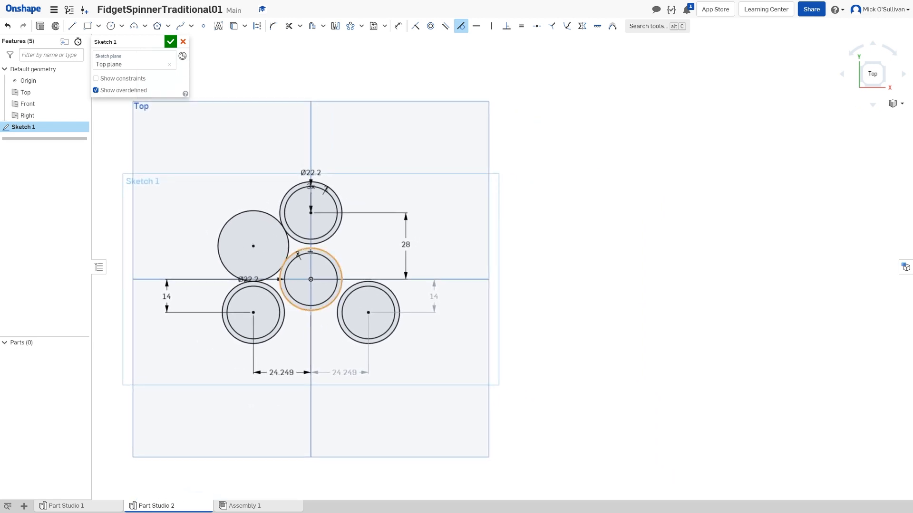
click(111, 26)
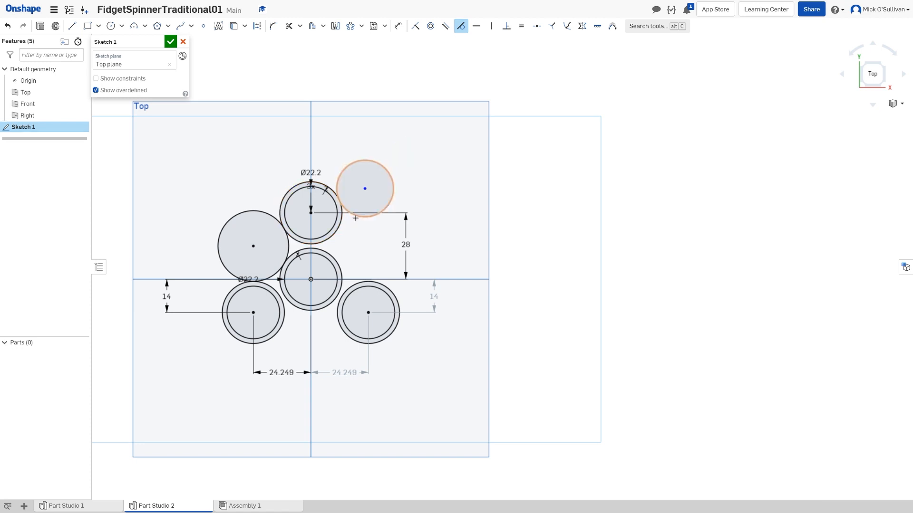
drag(365, 188, 359, 246)
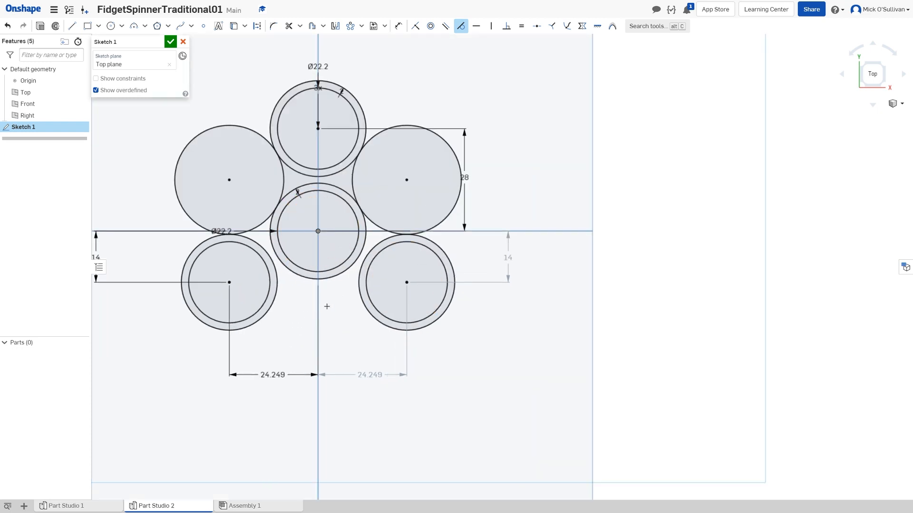
mouse_move(247, 101)
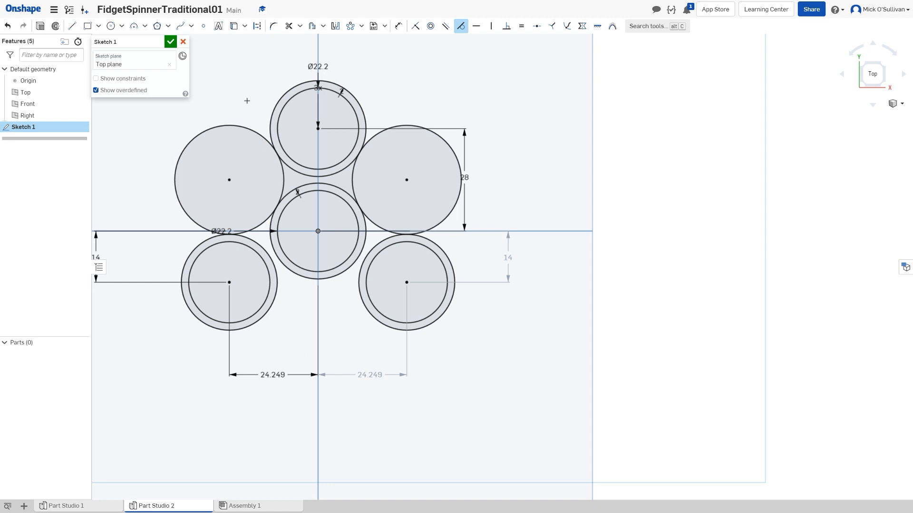
Draw a bottom circle below the centre ring, tangent to the lower right ring
click(111, 26)
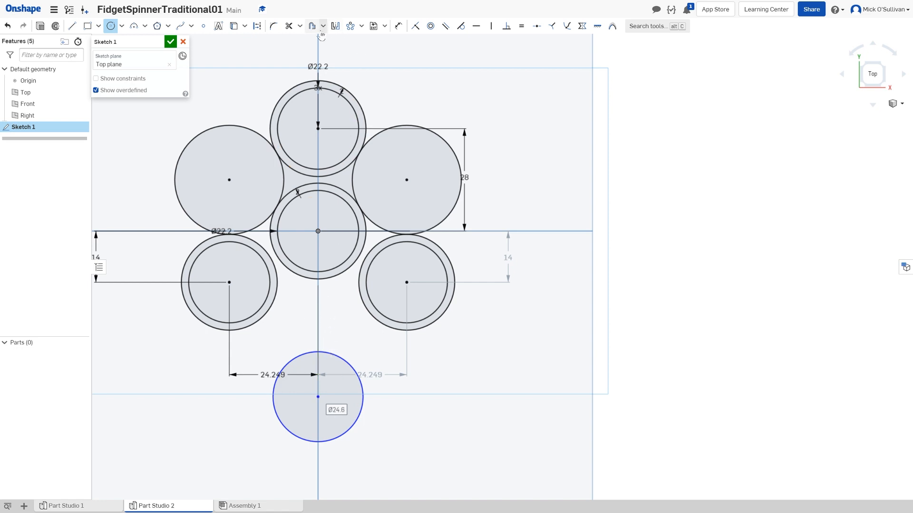
click(398, 26)
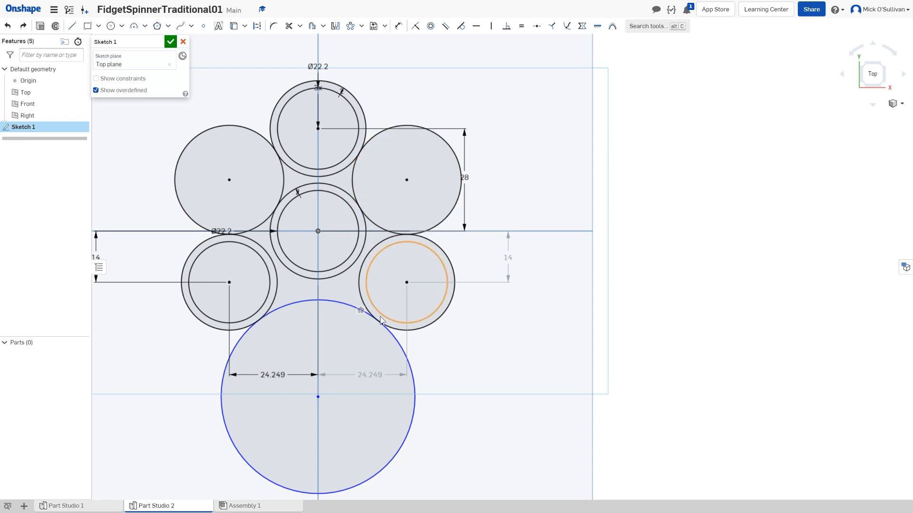
click(459, 26)
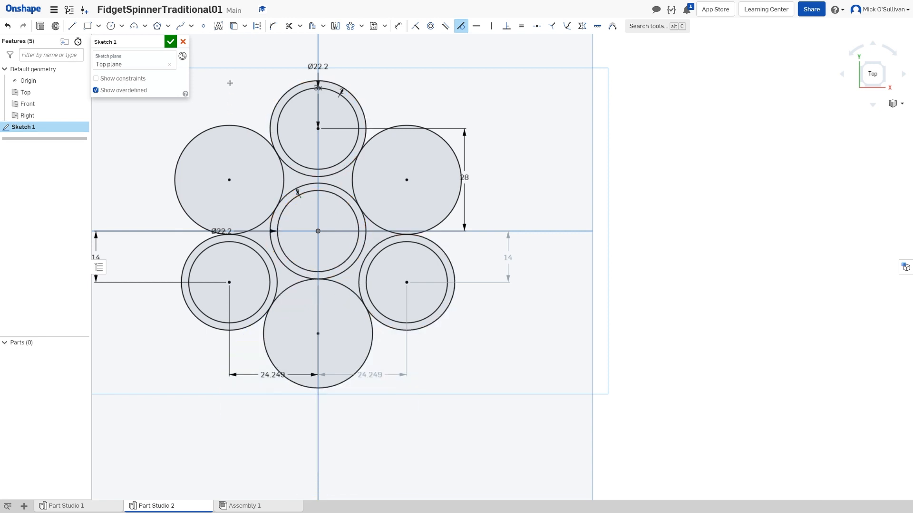
Trim the circles into the three-lobed spinner outline and close Sketch 1
click(288, 26)
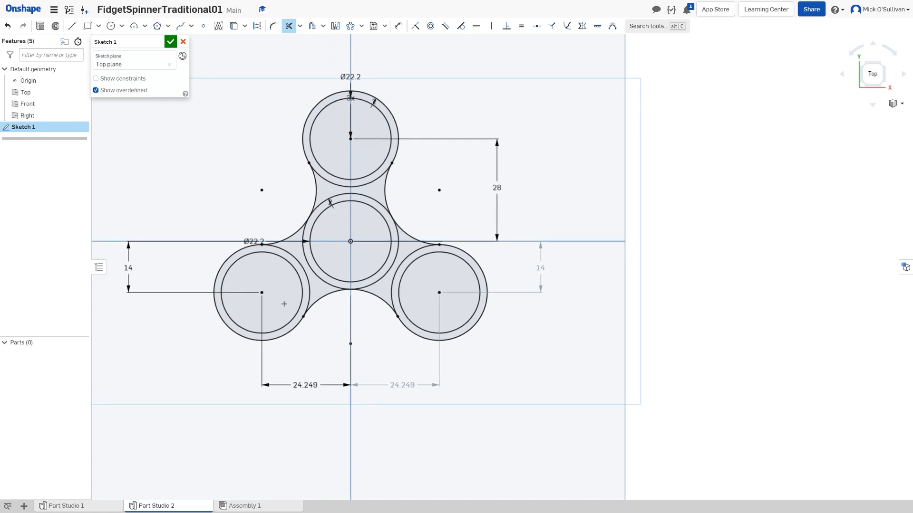
click(171, 41)
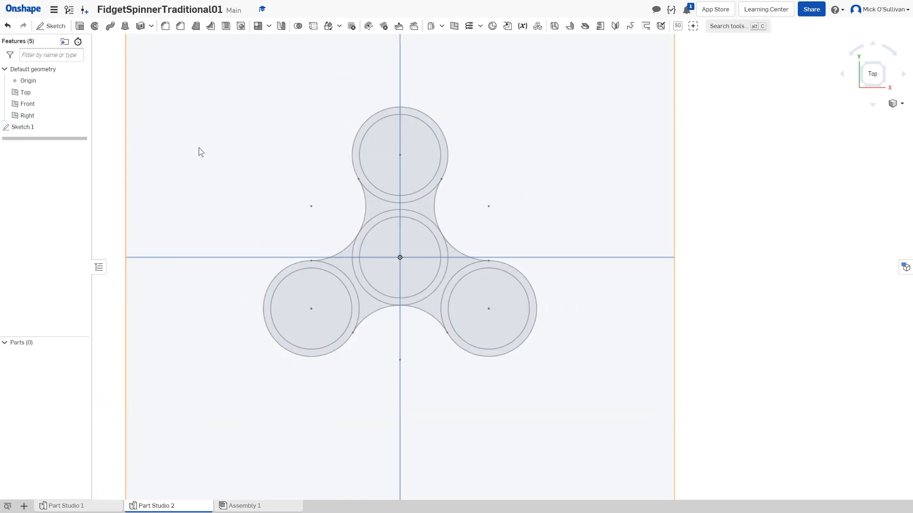
click(26, 104)
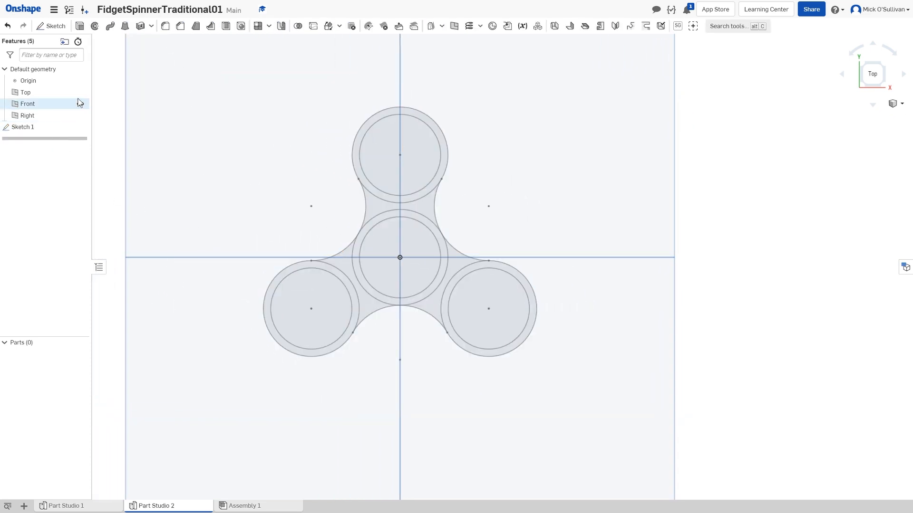
Extrude the four bearing ring faces symmetrically 7 mm as separate parts
click(165, 26)
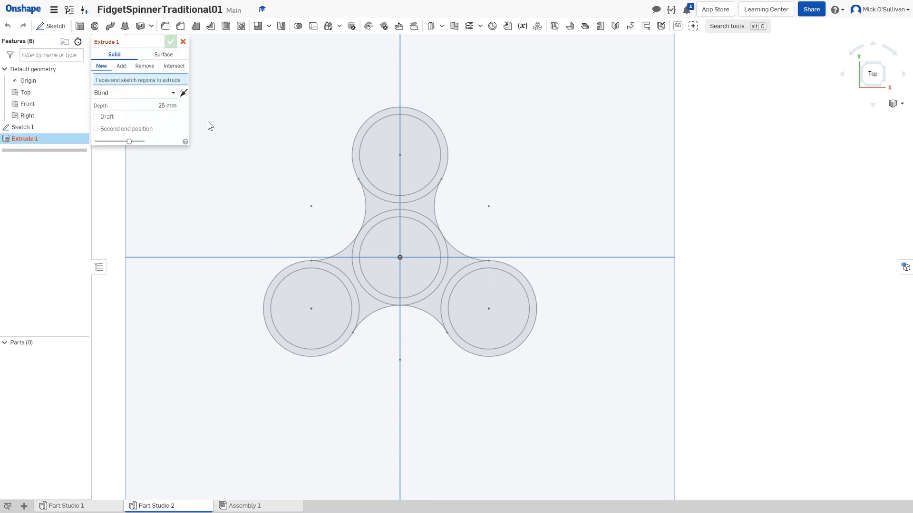
click(137, 93)
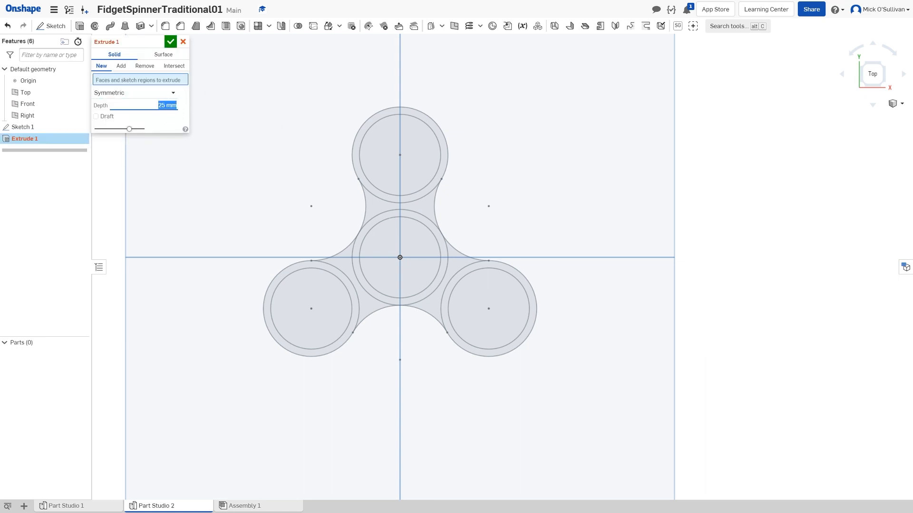
text(7 mm)
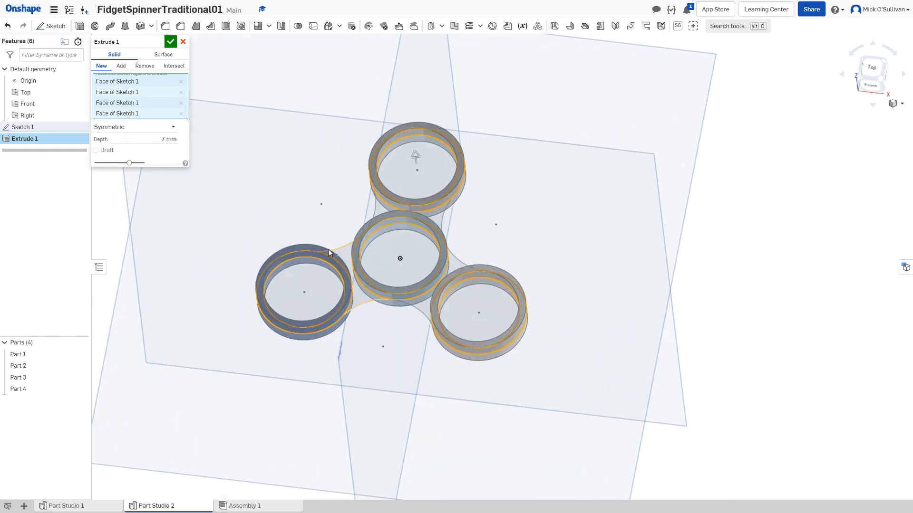
mouse_move(197, 144)
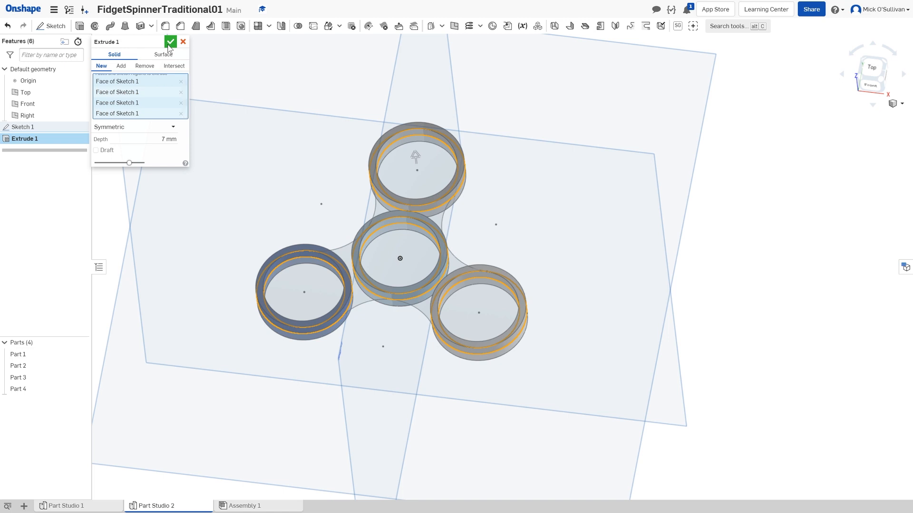
click(171, 41)
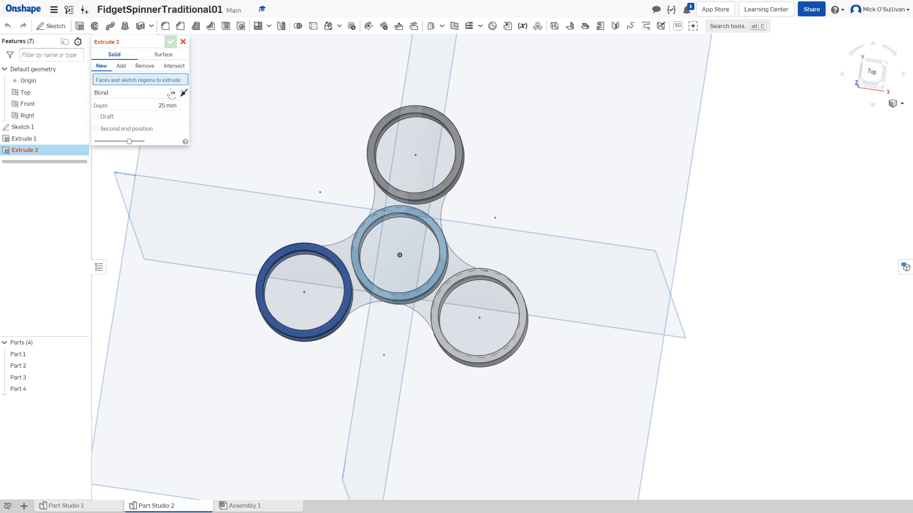
Extrude the web regions symmetrically 7 mm with Add, merging with all parts
click(135, 92)
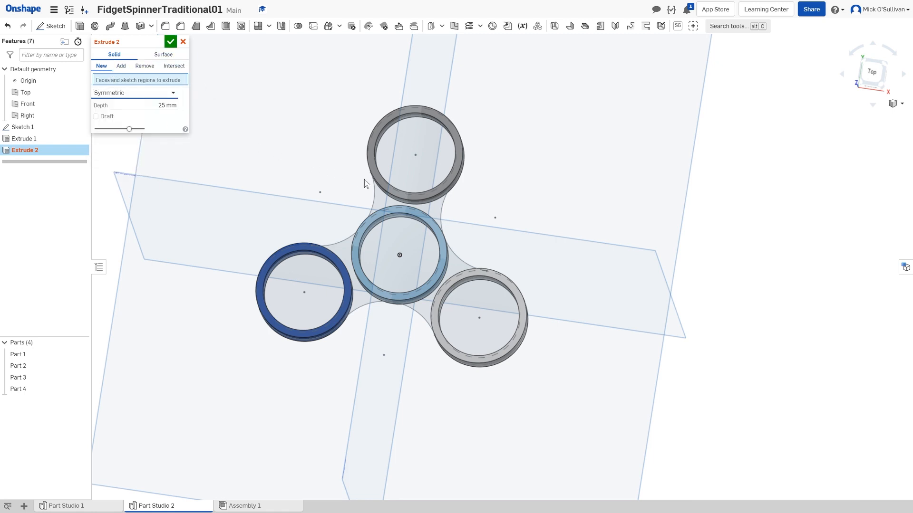
click(399, 254)
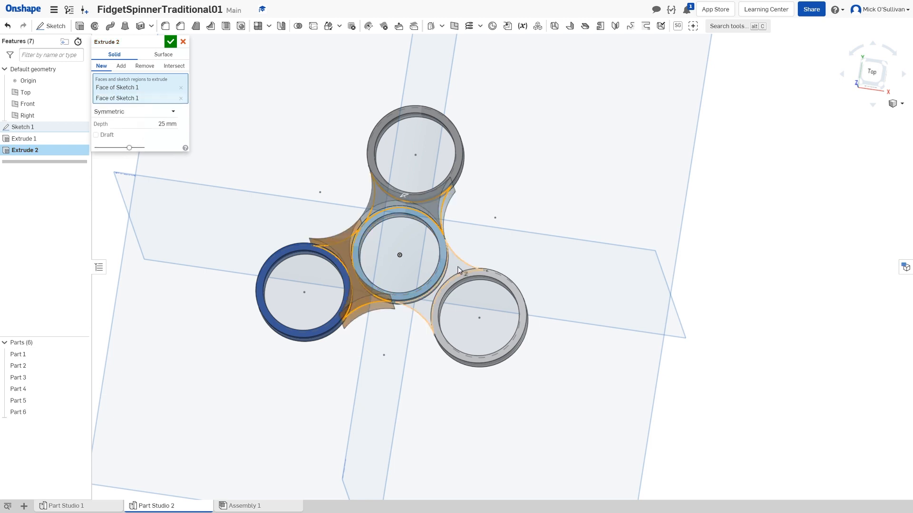
click(460, 270)
text(7)
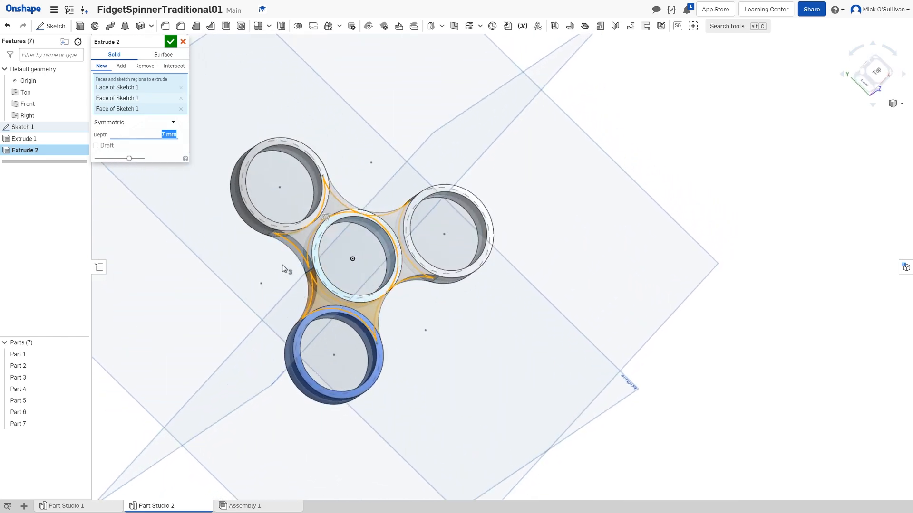
click(120, 65)
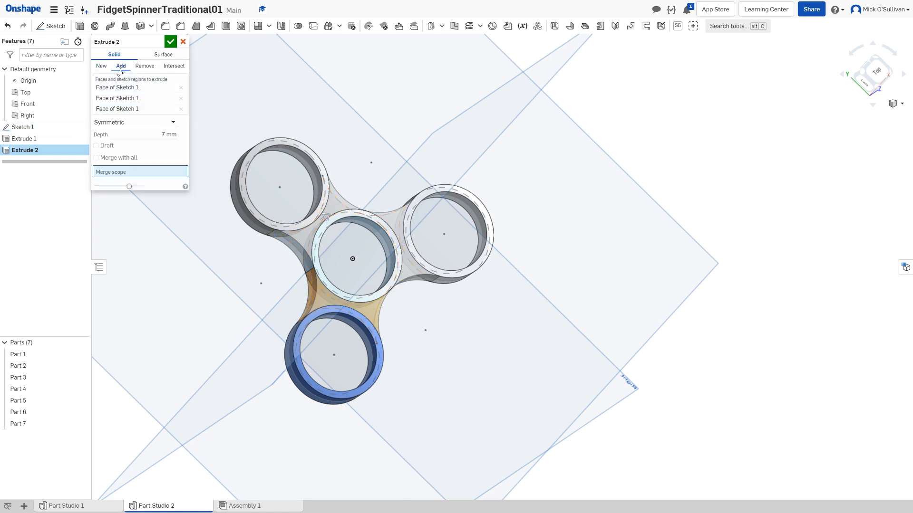
click(96, 157)
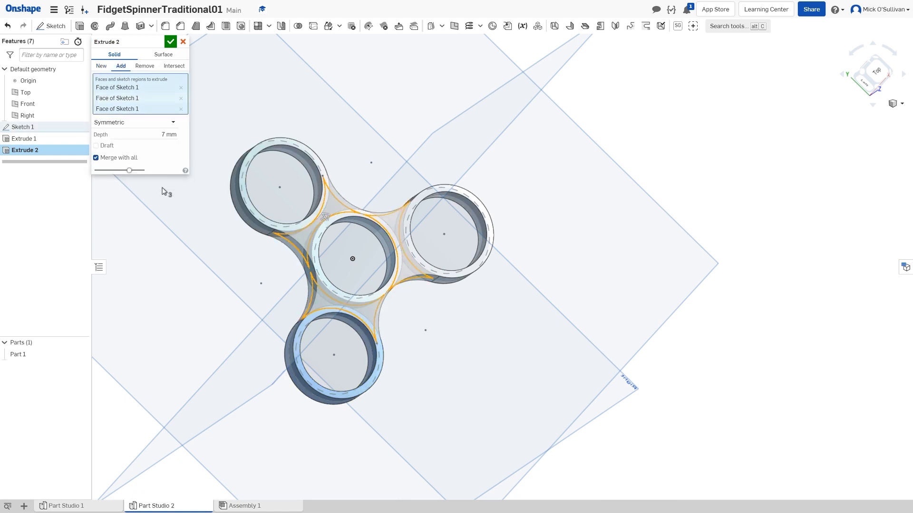
mouse_move(271, 349)
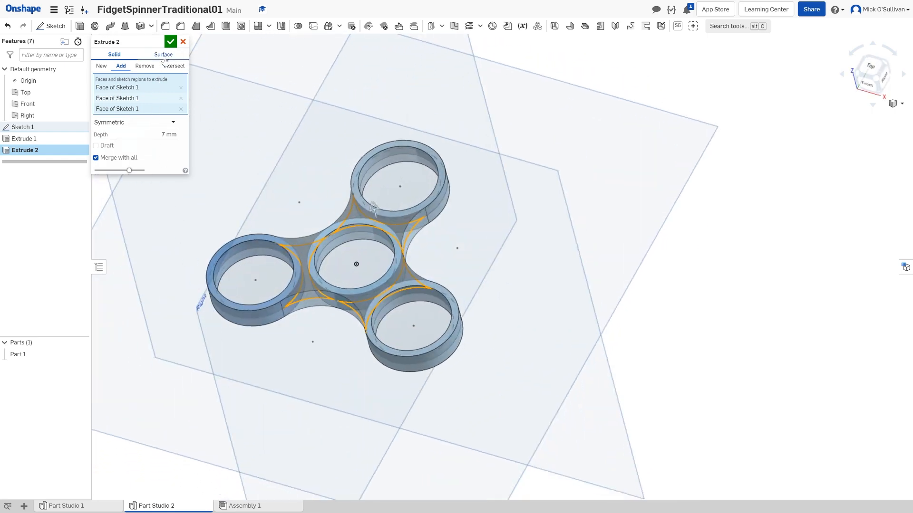
click(170, 41)
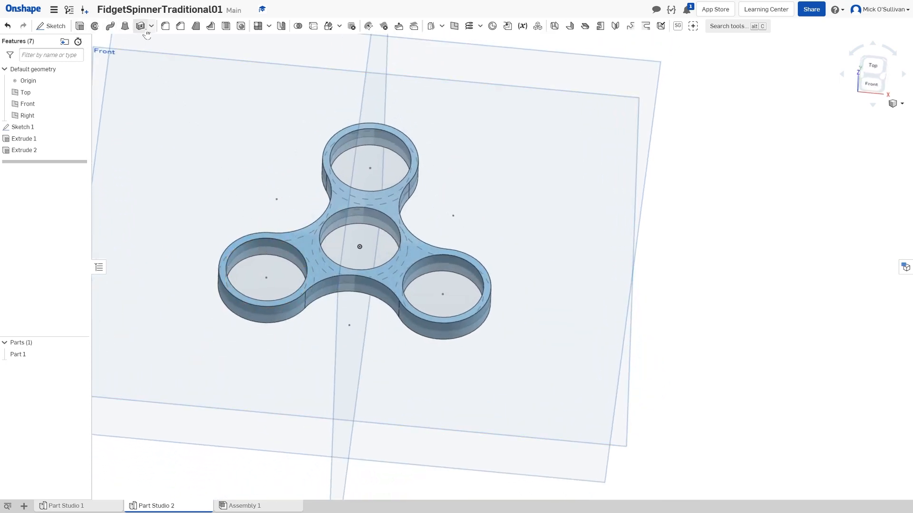
Fillet the bearing ring face edges with a 0.5 mm radius, creating Fillet 1
click(140, 25)
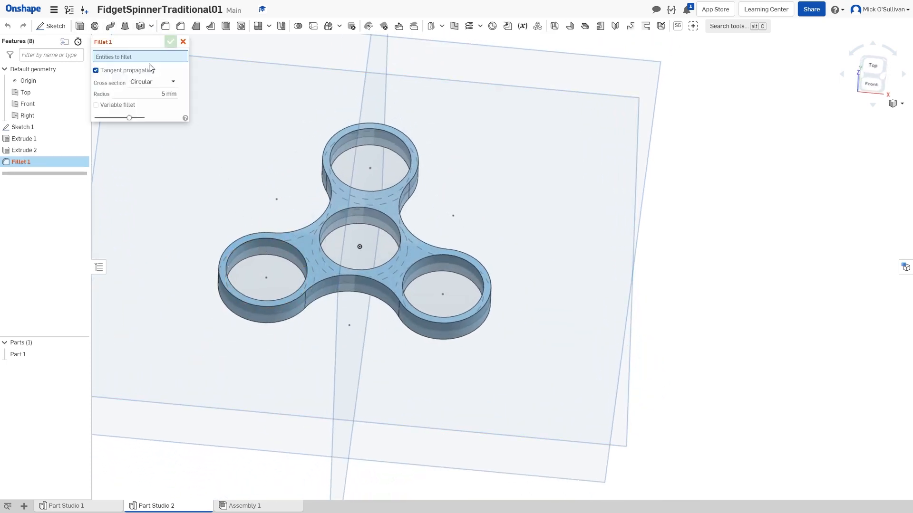
click(168, 94)
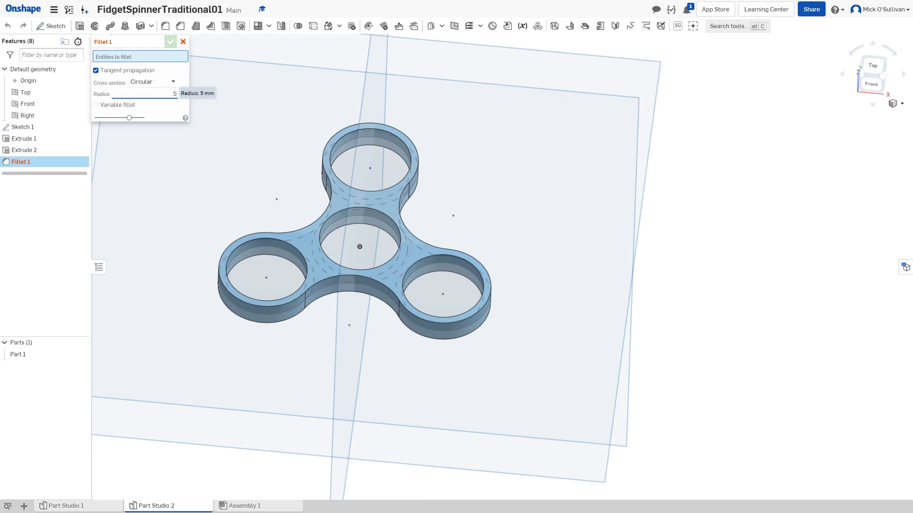
click(170, 42)
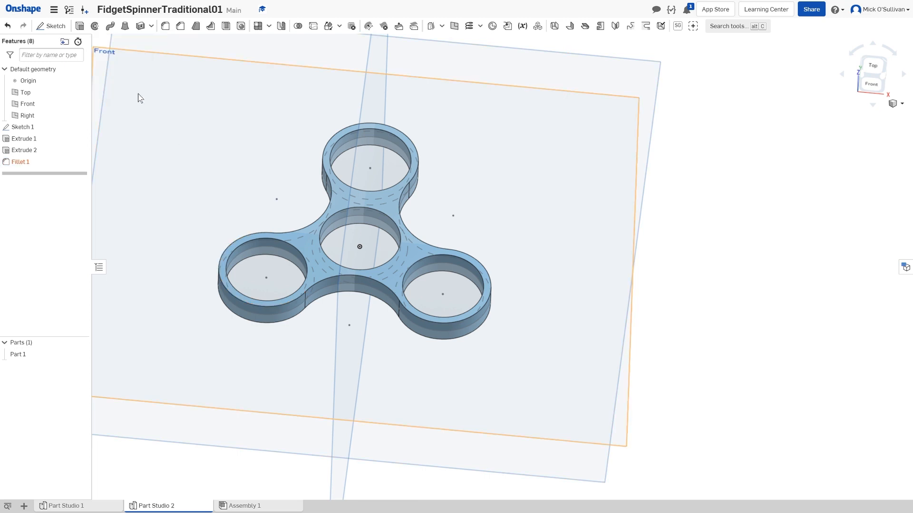
double_click(21, 161)
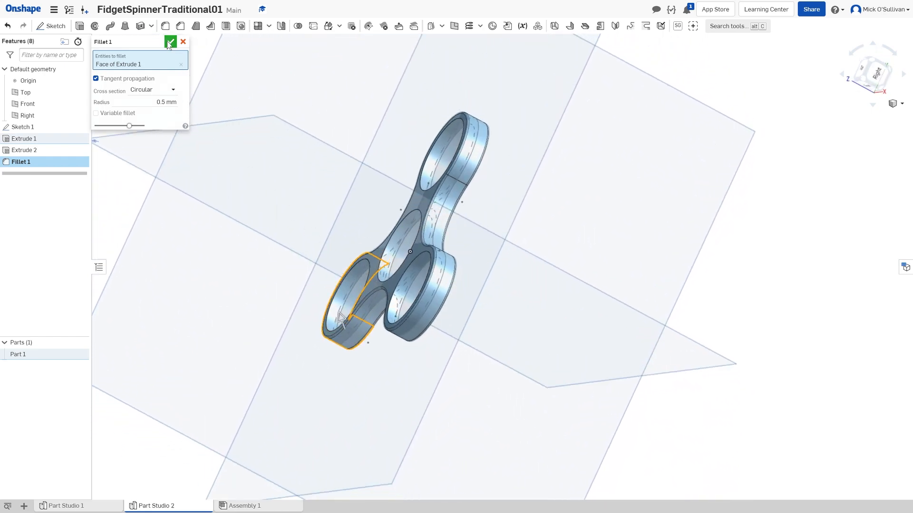
click(171, 41)
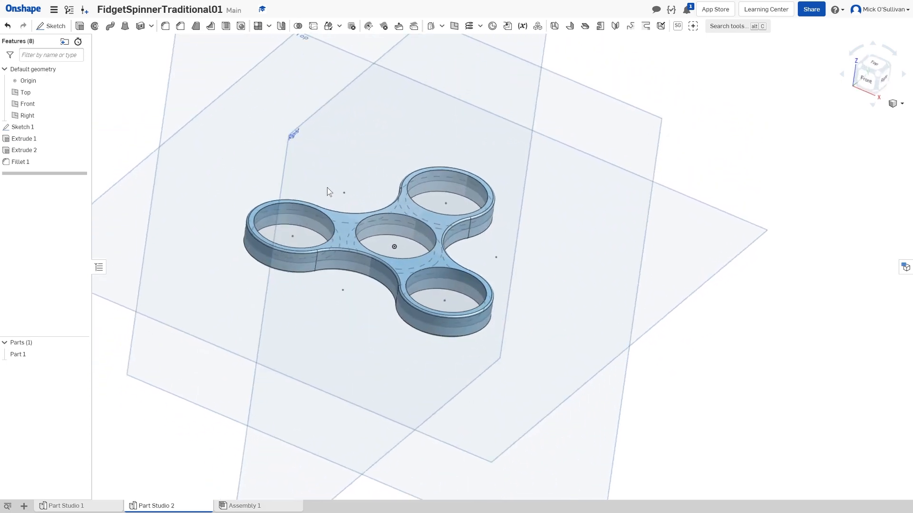